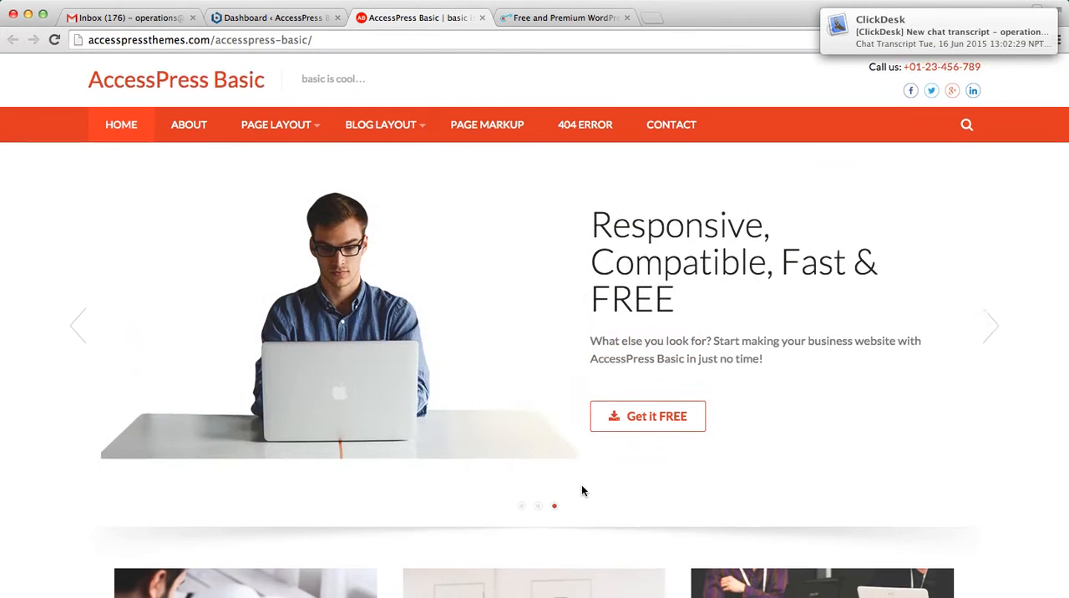
# Create a new page in the WordPress dashboard and title it Home
pyautogui.scroll(-3)
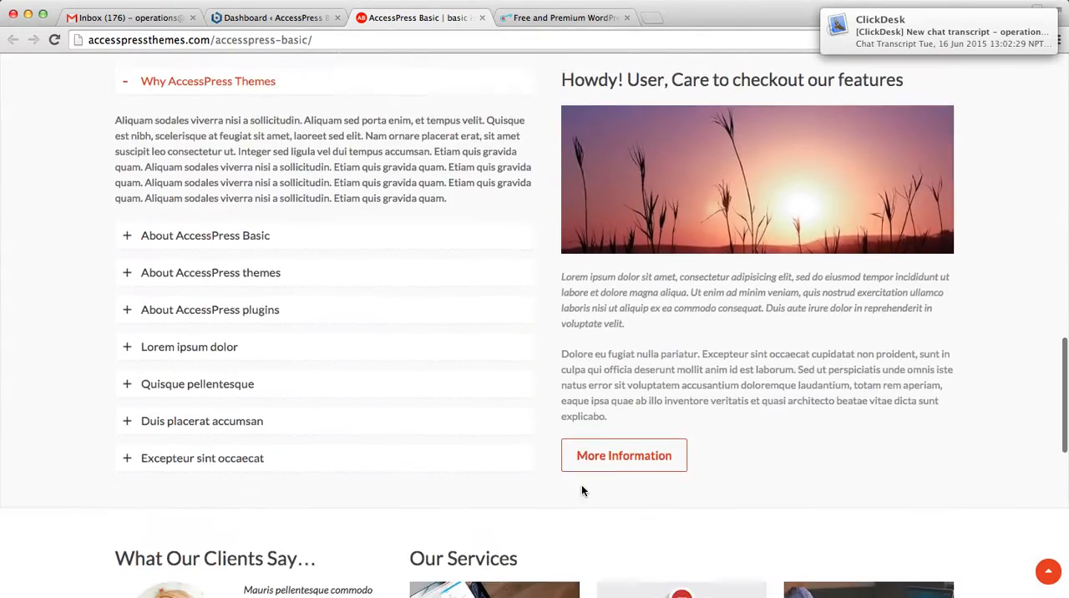
pyautogui.scroll(3)
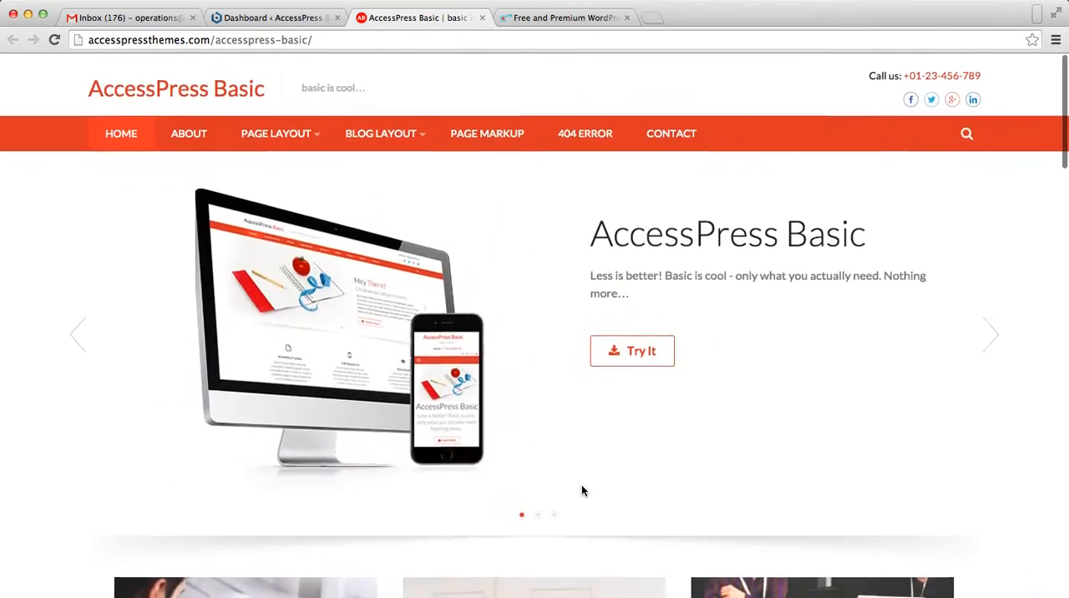
pyautogui.scroll(-3)
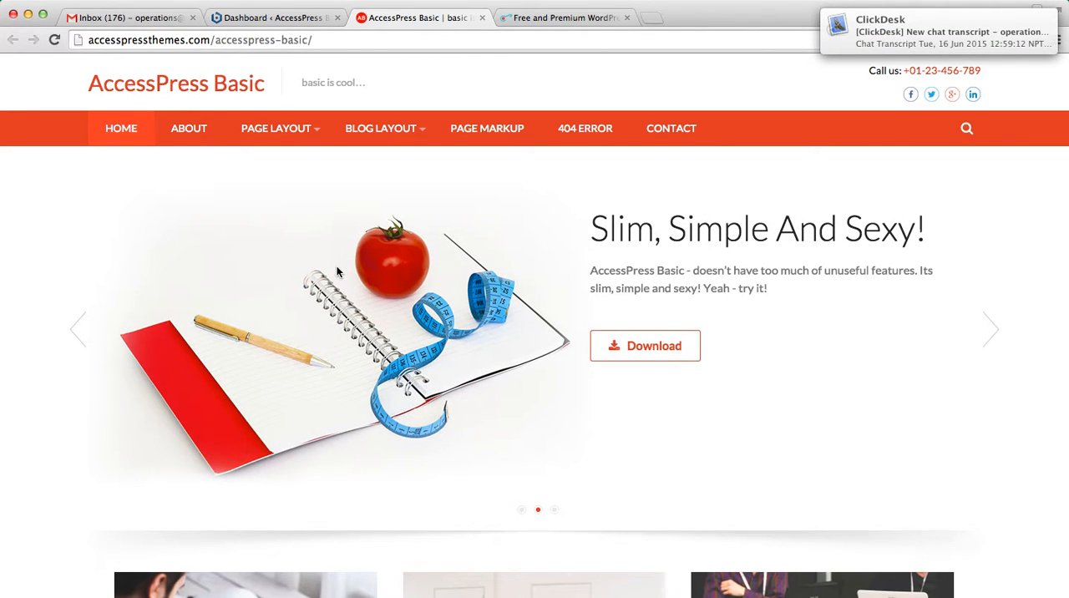
pyautogui.click(281, 17)
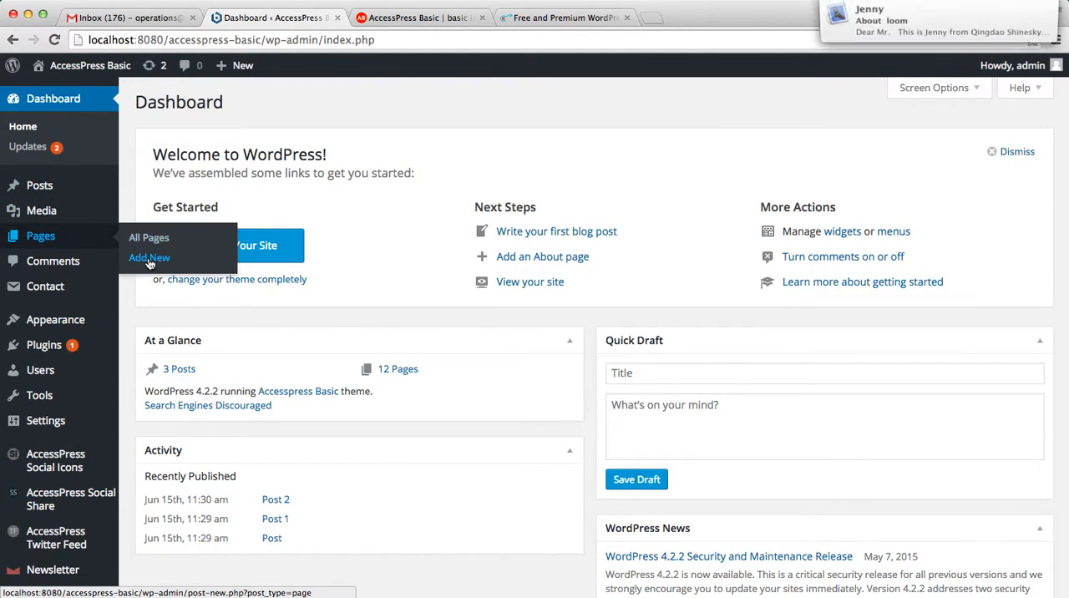
pyautogui.click(148, 257)
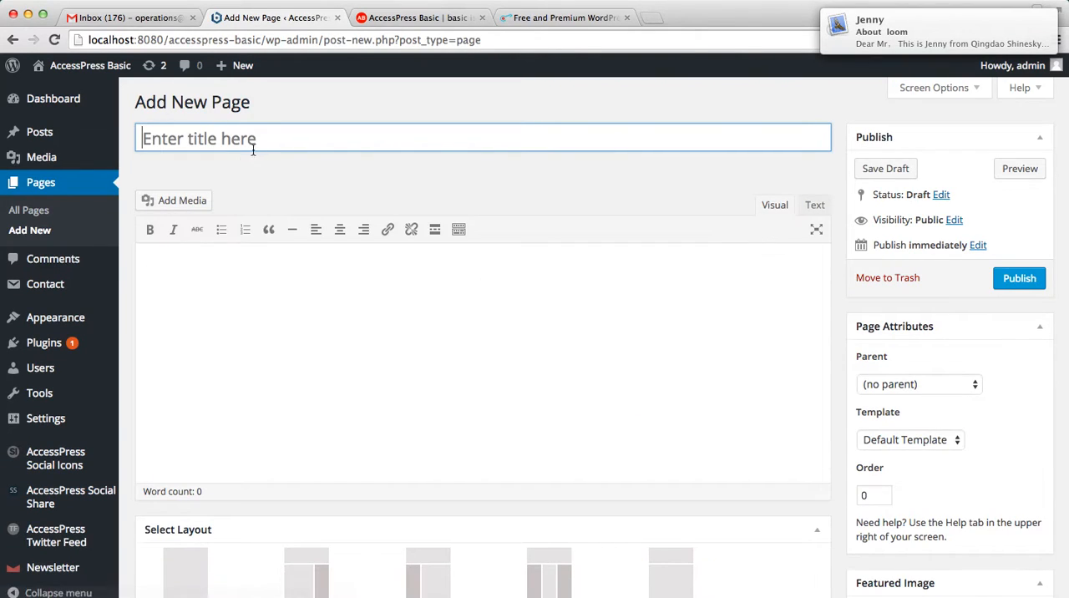
pyautogui.write('H')
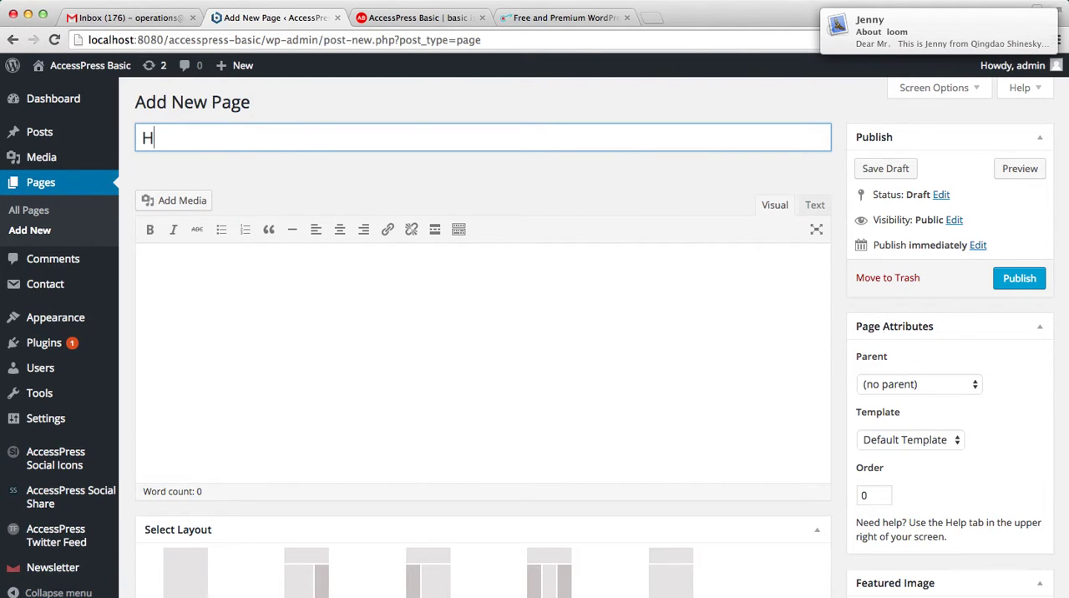
pyautogui.write('ome')
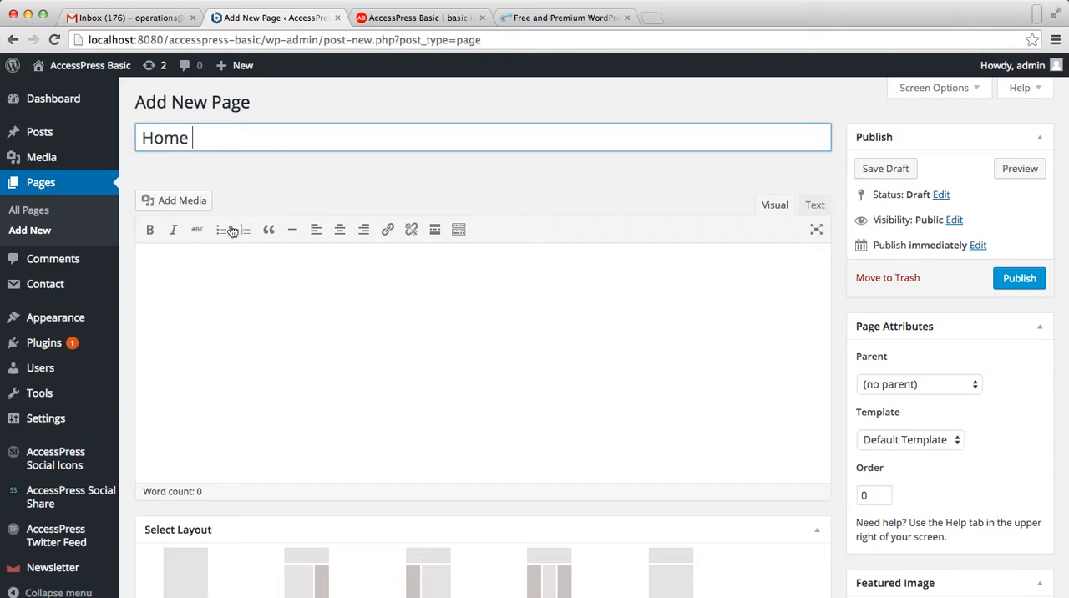
# Assign the Home Page template under Page Attributes and publish the page
pyautogui.scroll(-3)
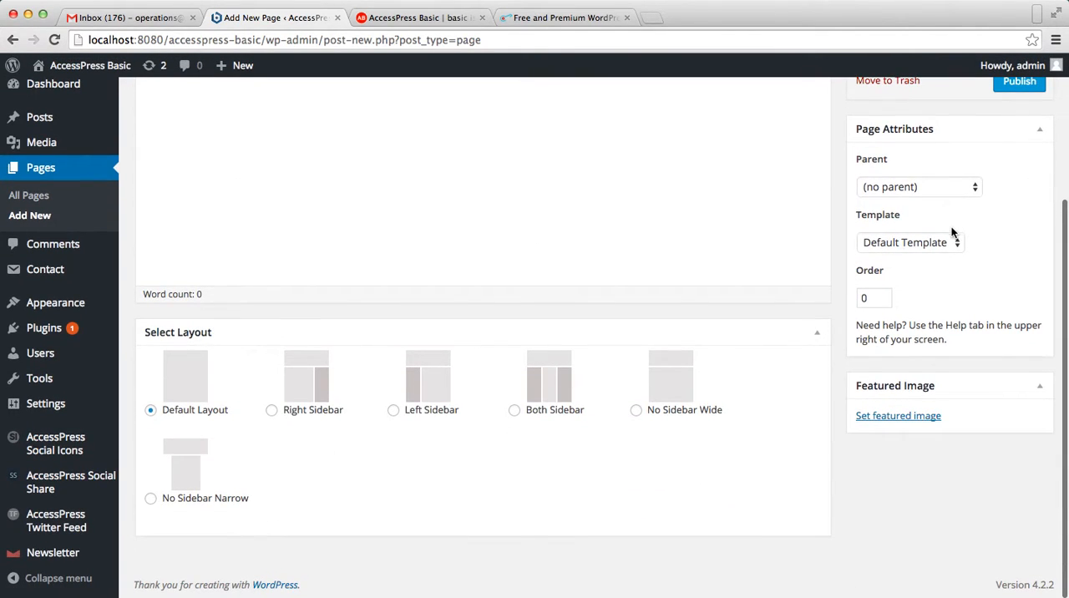
pyautogui.click(909, 242)
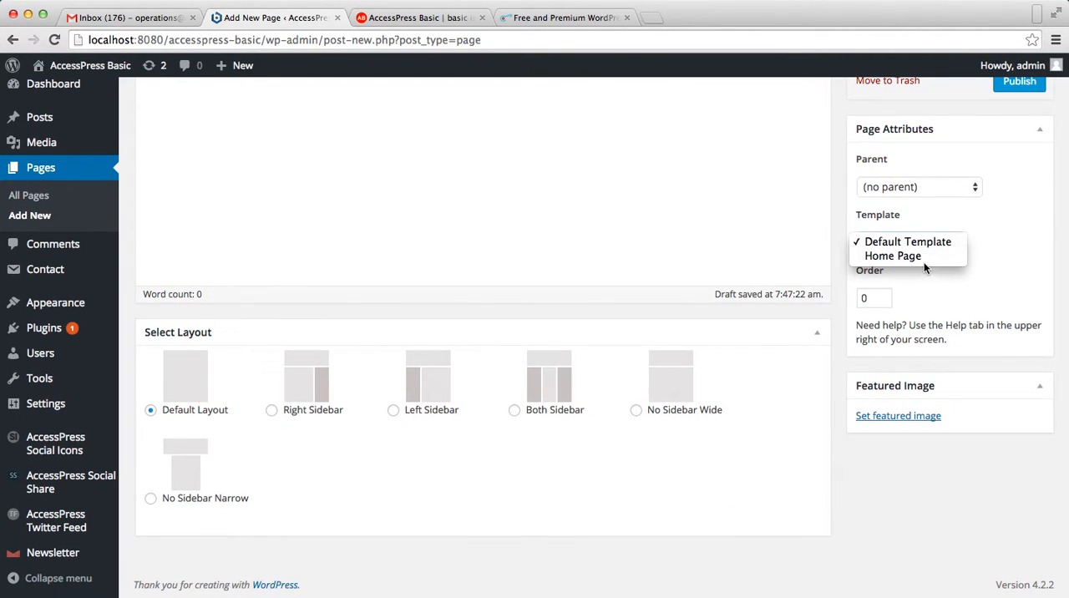
pyautogui.click(892, 255)
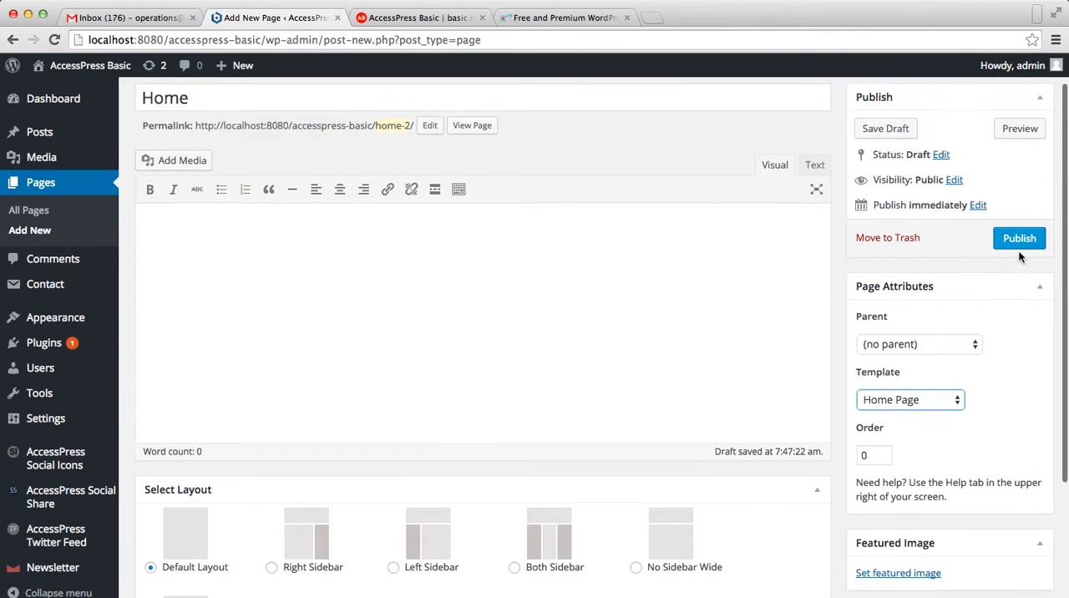
pyautogui.click(1020, 237)
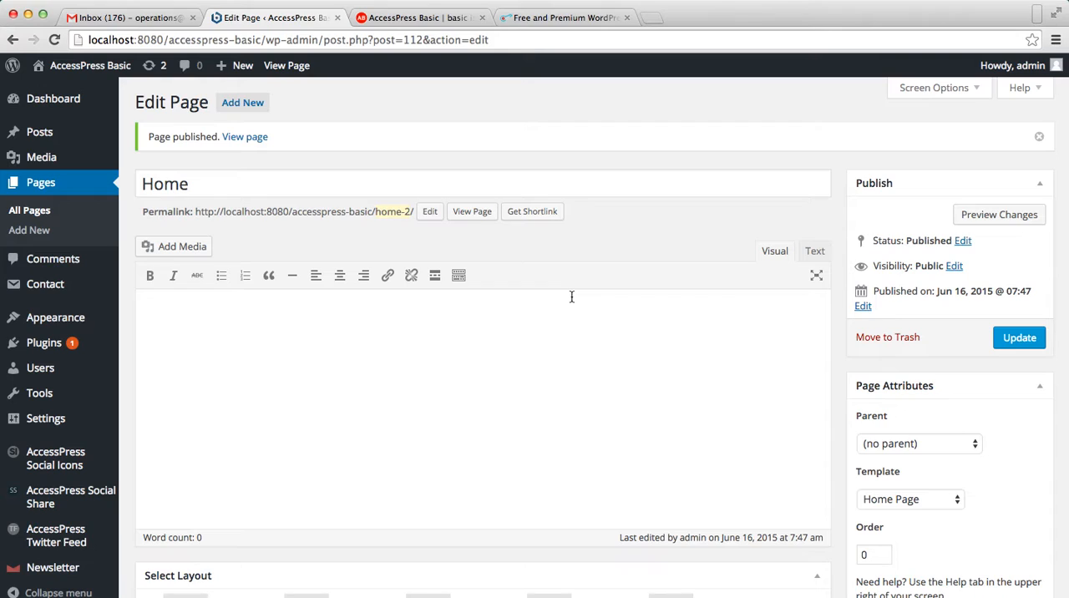
pyautogui.moveTo(351, 301)
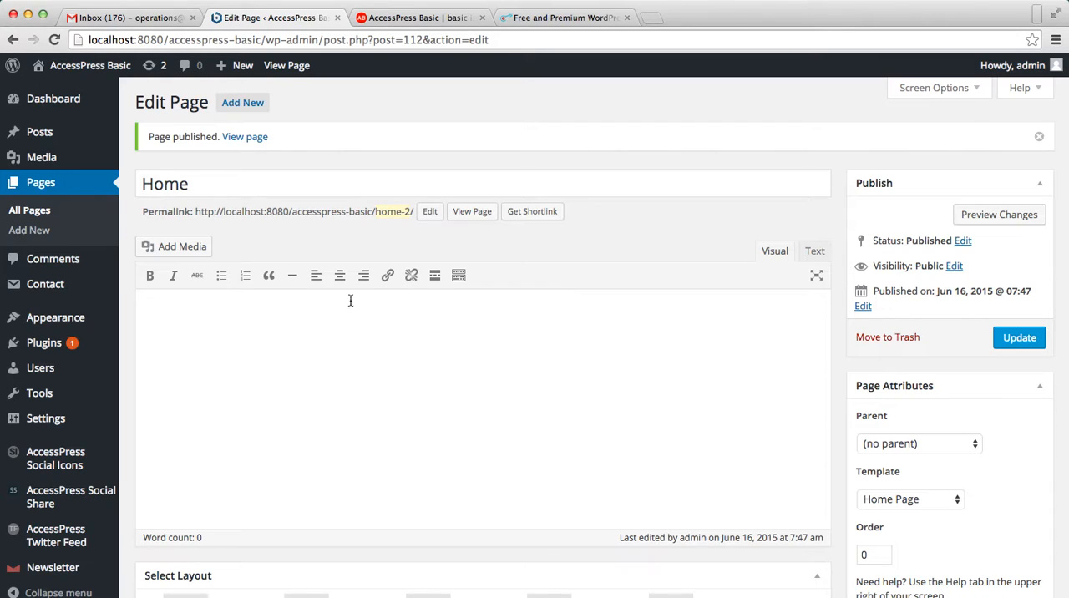
pyautogui.moveTo(55, 317)
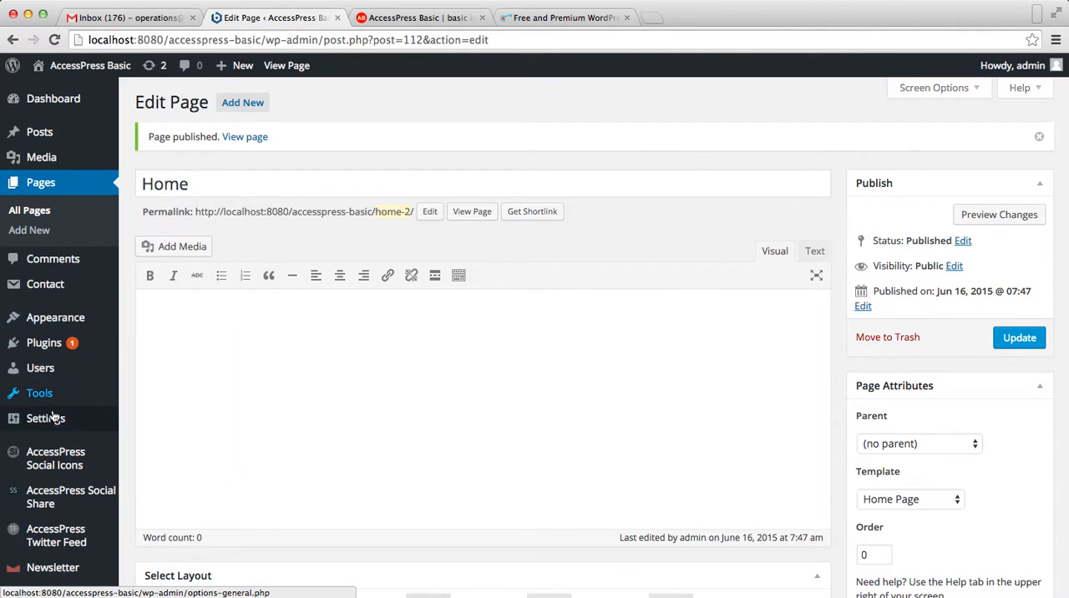
# In Settings > Reading, set a static front page using Home and save the changes
pyautogui.click(147, 461)
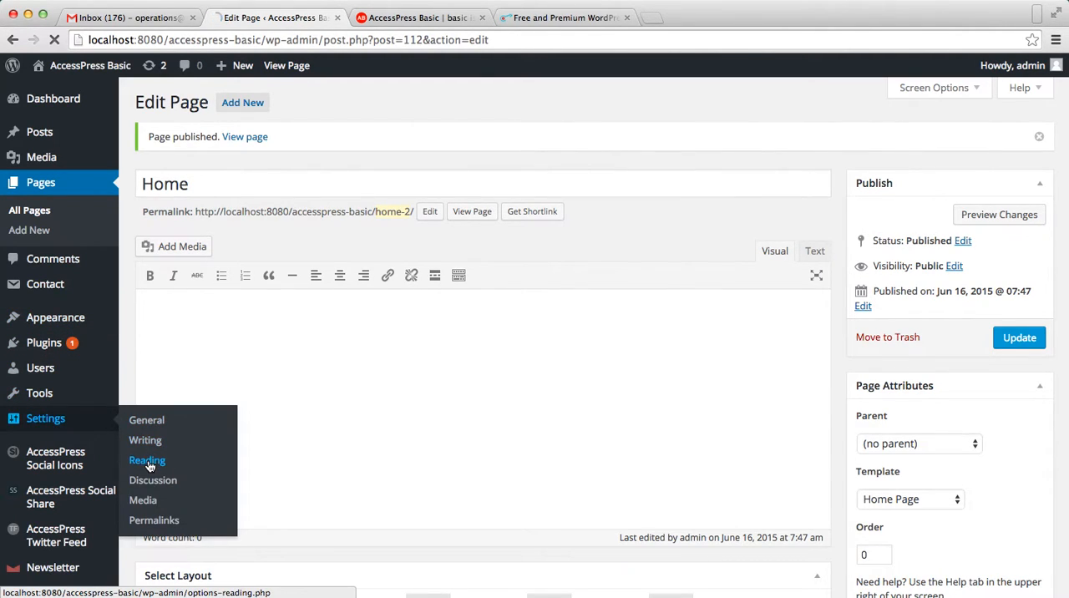
pyautogui.click(148, 461)
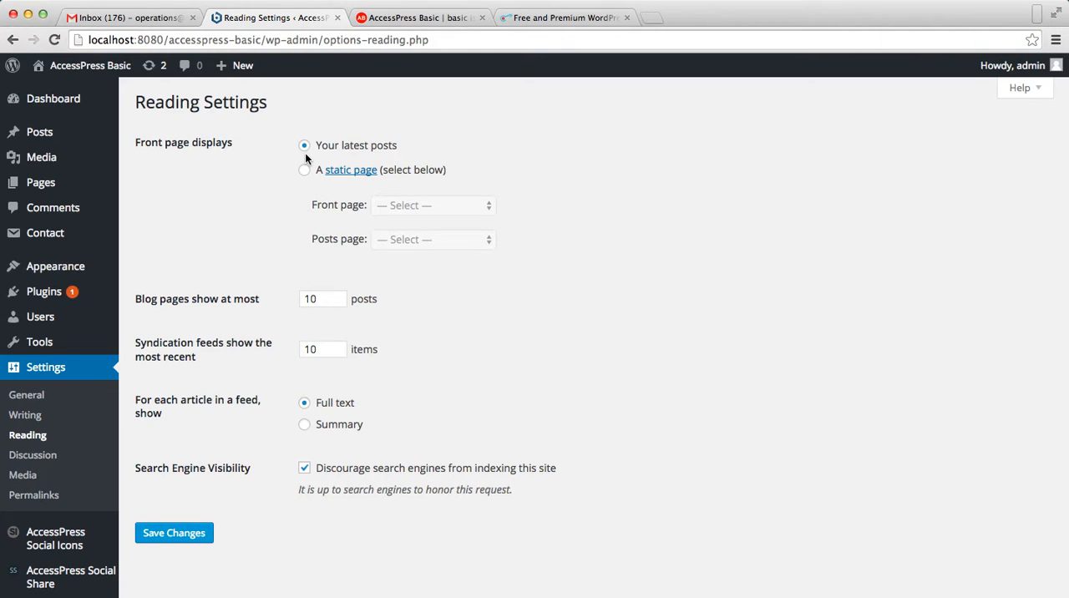
pyautogui.click(304, 171)
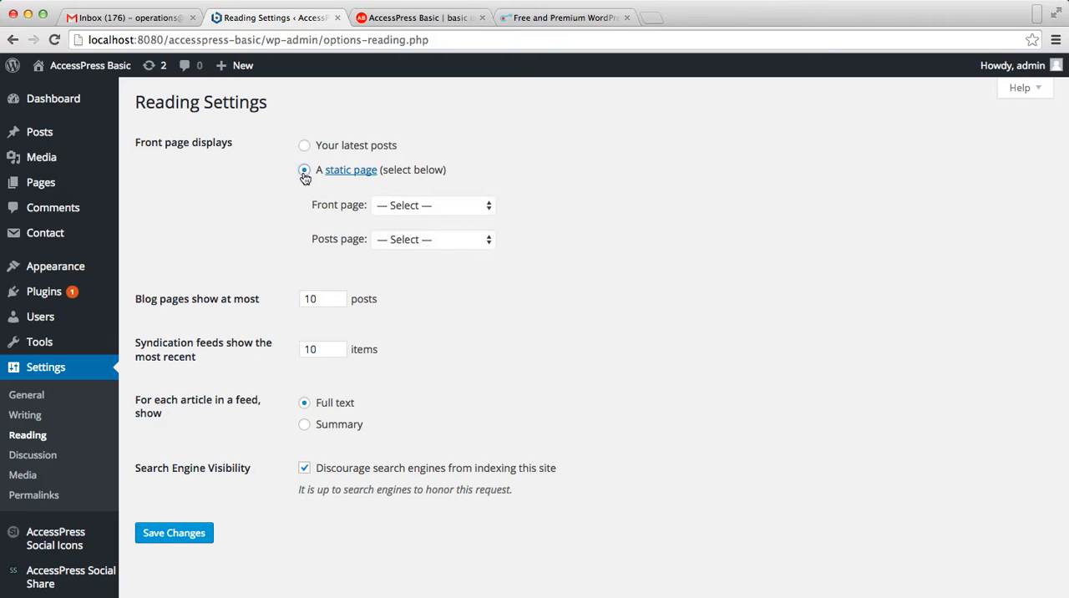
pyautogui.click(431, 204)
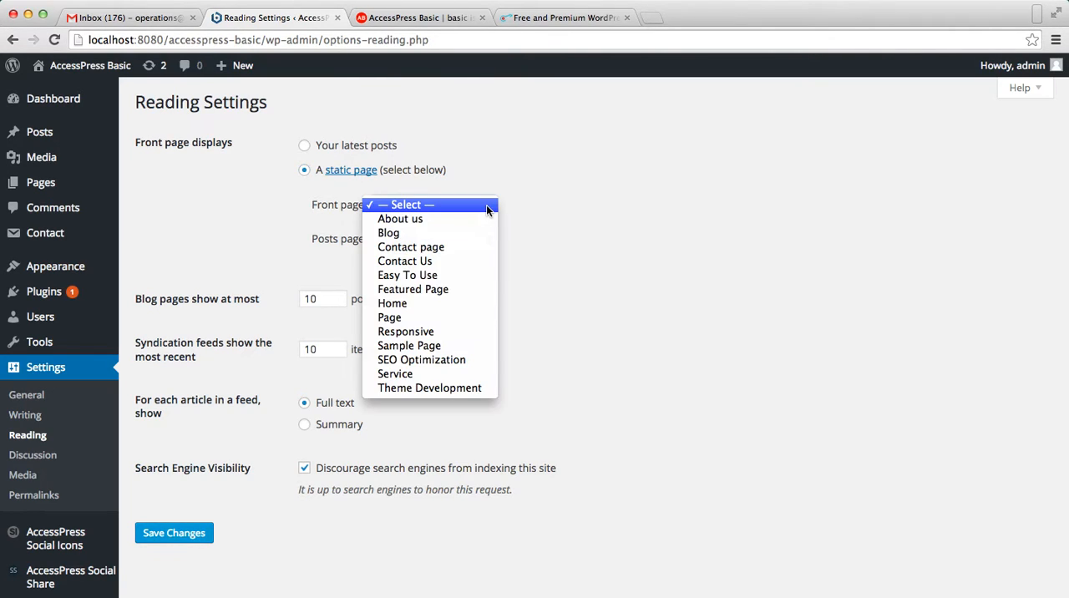
pyautogui.moveTo(444, 289)
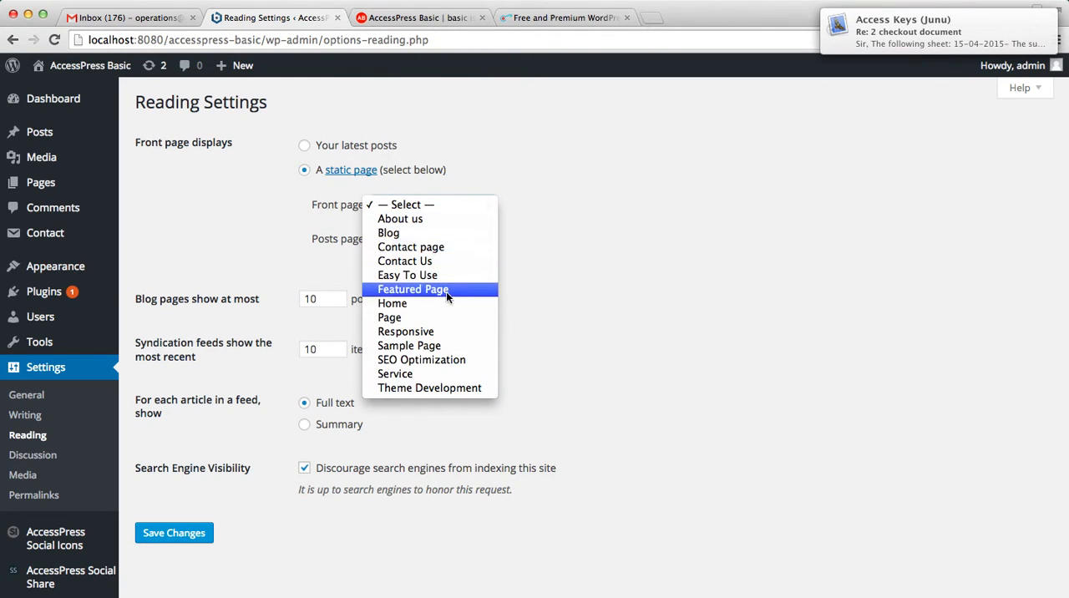
pyautogui.click(391, 303)
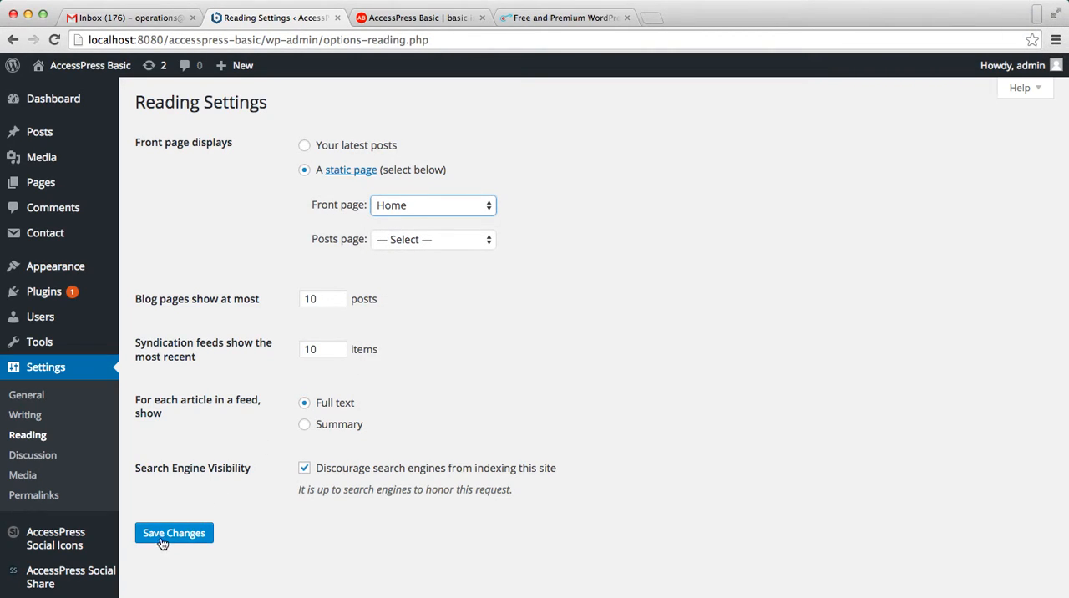
pyautogui.click(173, 533)
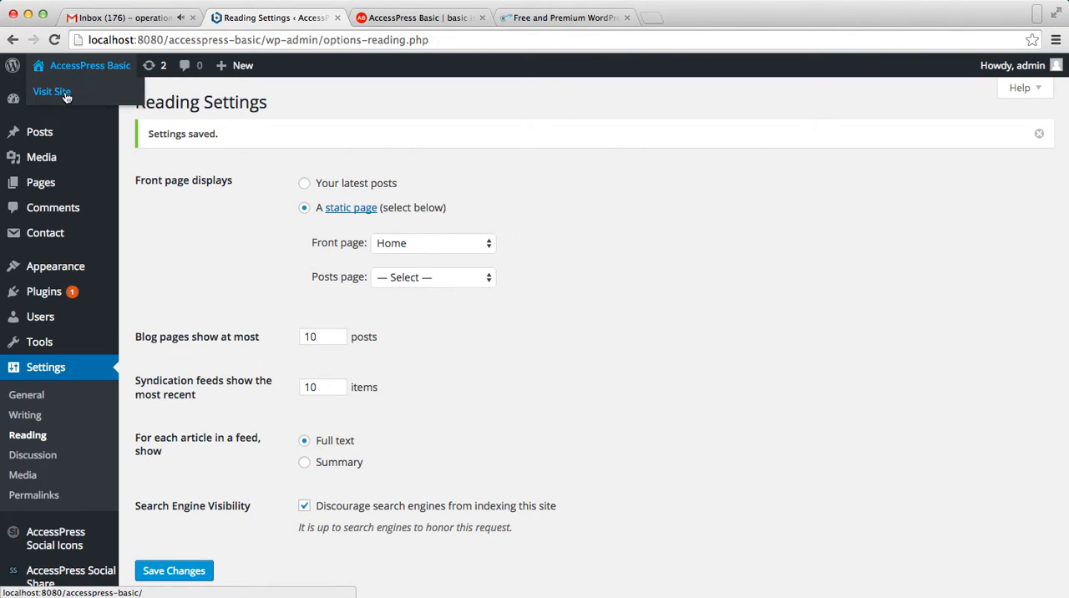
# Visit the live AccessPress Basic site in a new tab and look over the slider and menu
pyautogui.rightClick(52, 90)
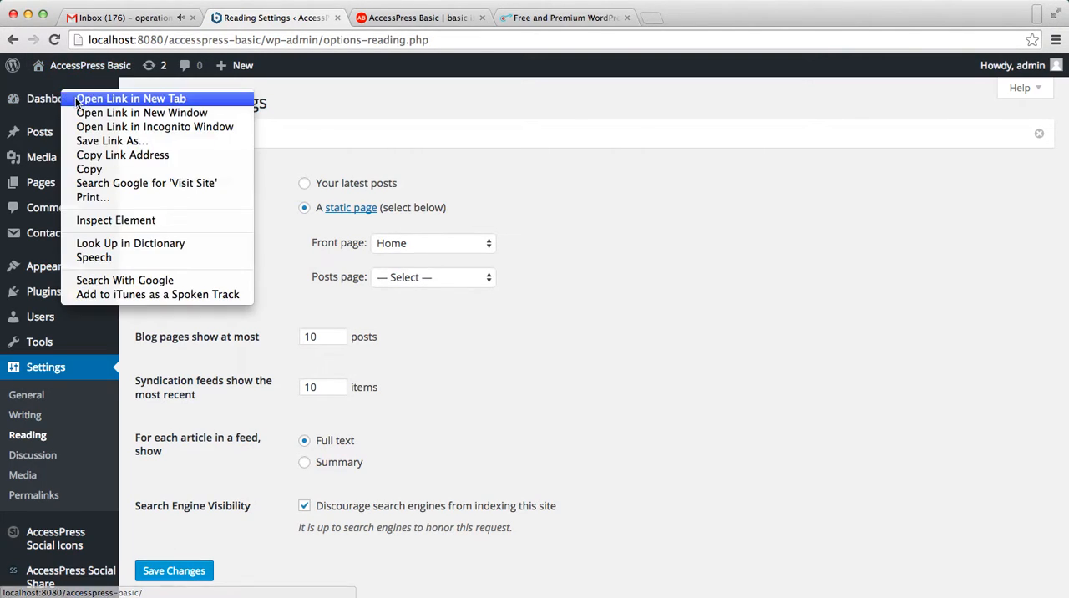
pyautogui.click(132, 99)
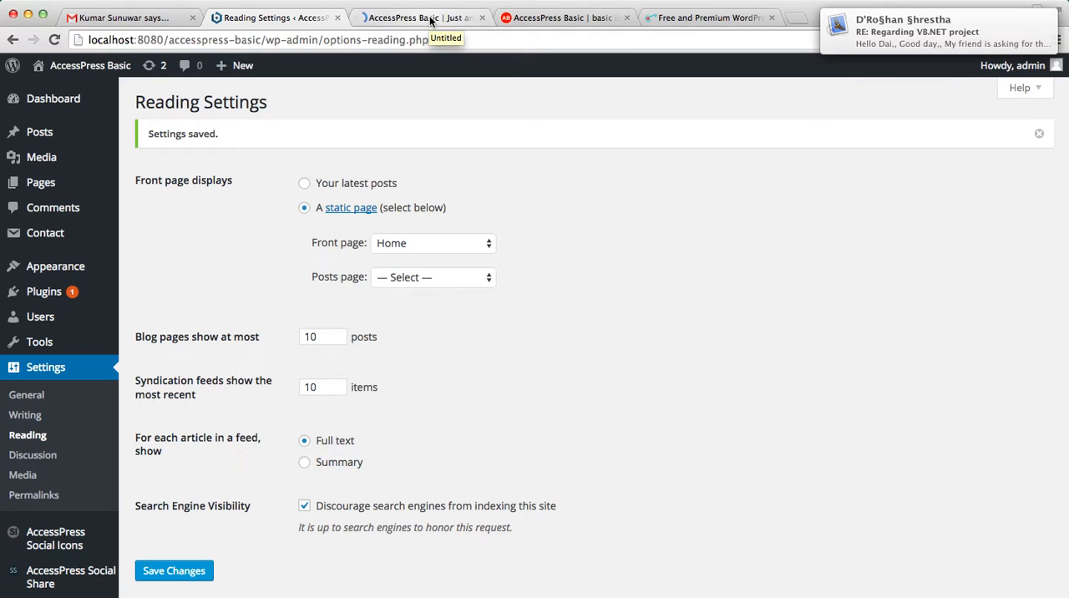
pyautogui.click(435, 17)
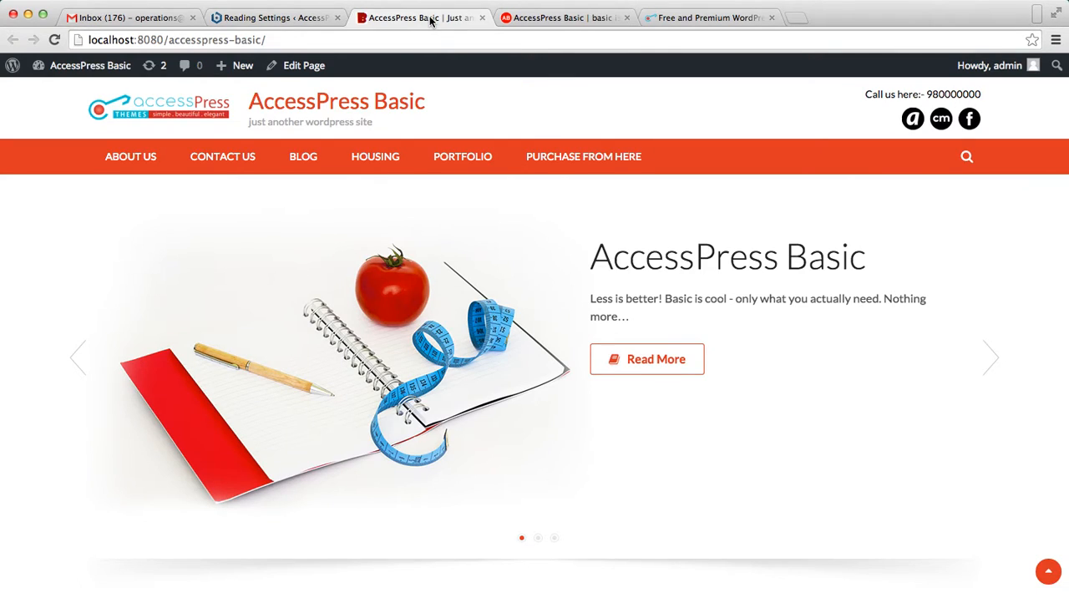
pyautogui.scroll(-3)
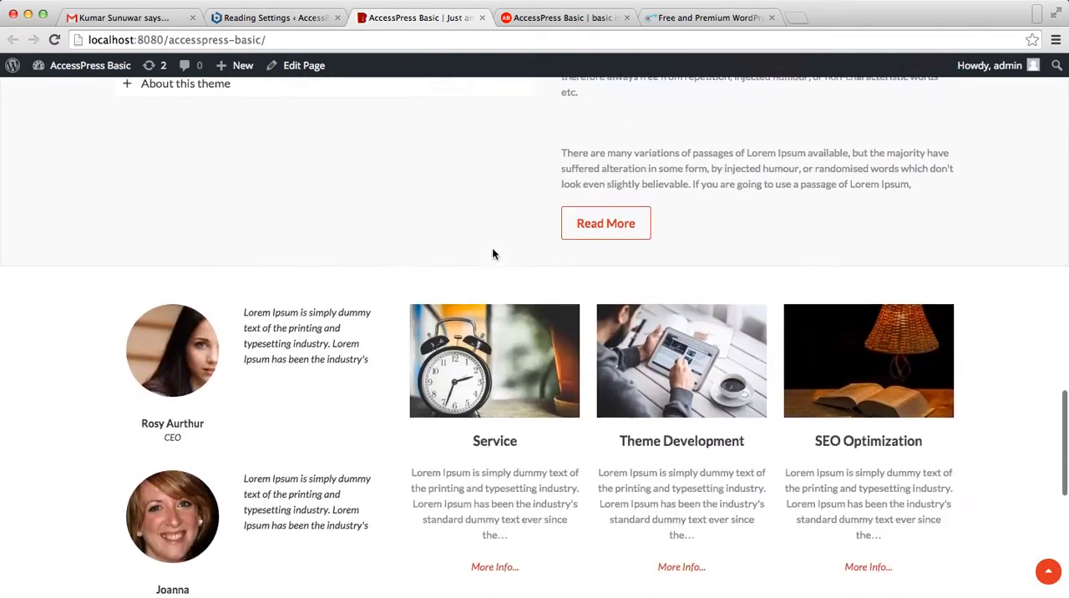
pyautogui.scroll(3)
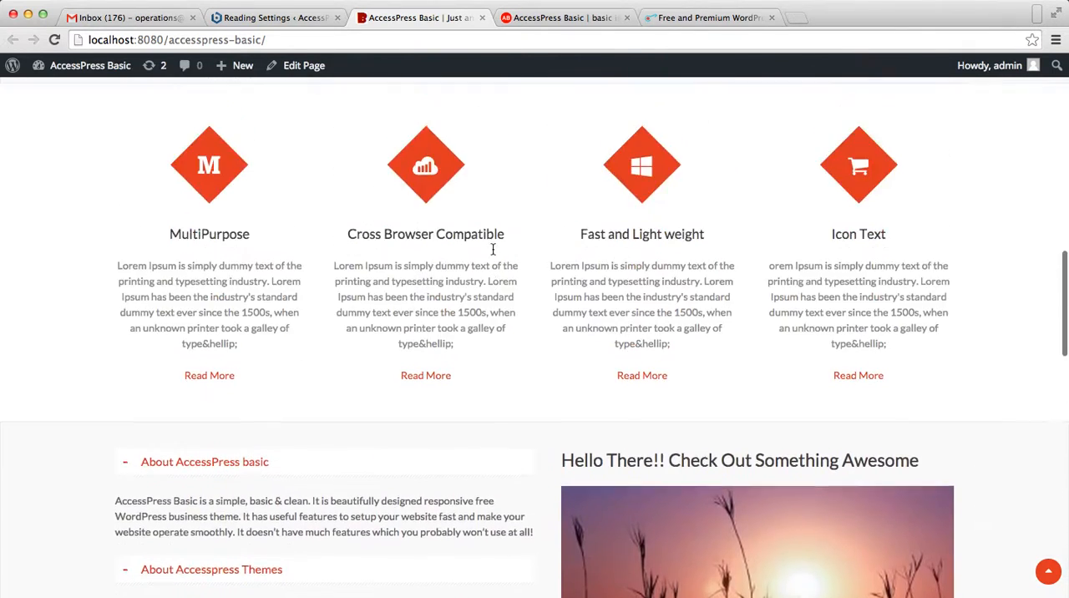
pyautogui.scroll(3)
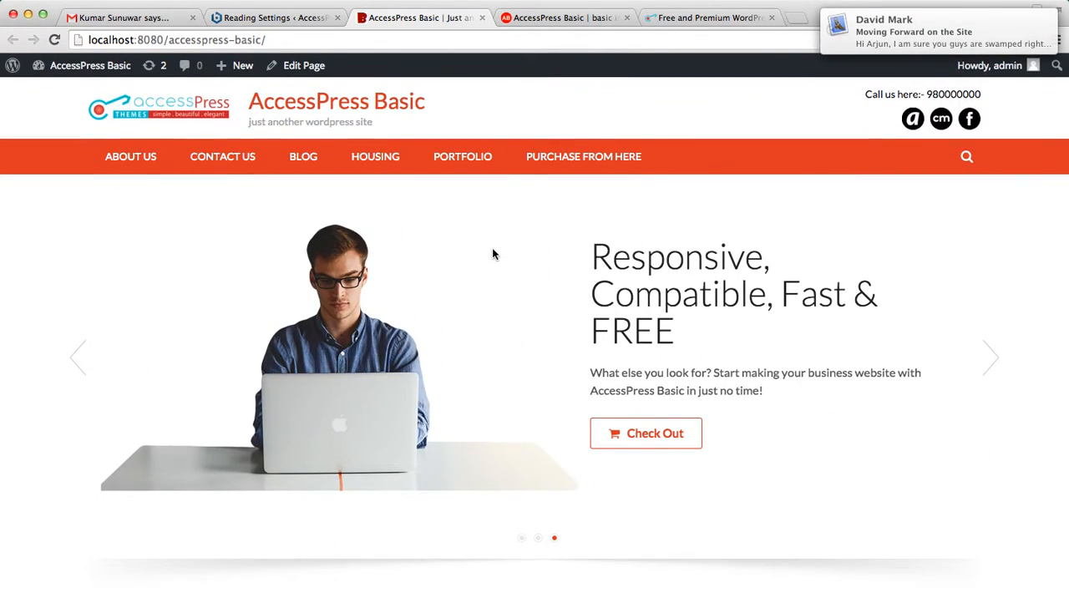
pyautogui.scroll(-3)
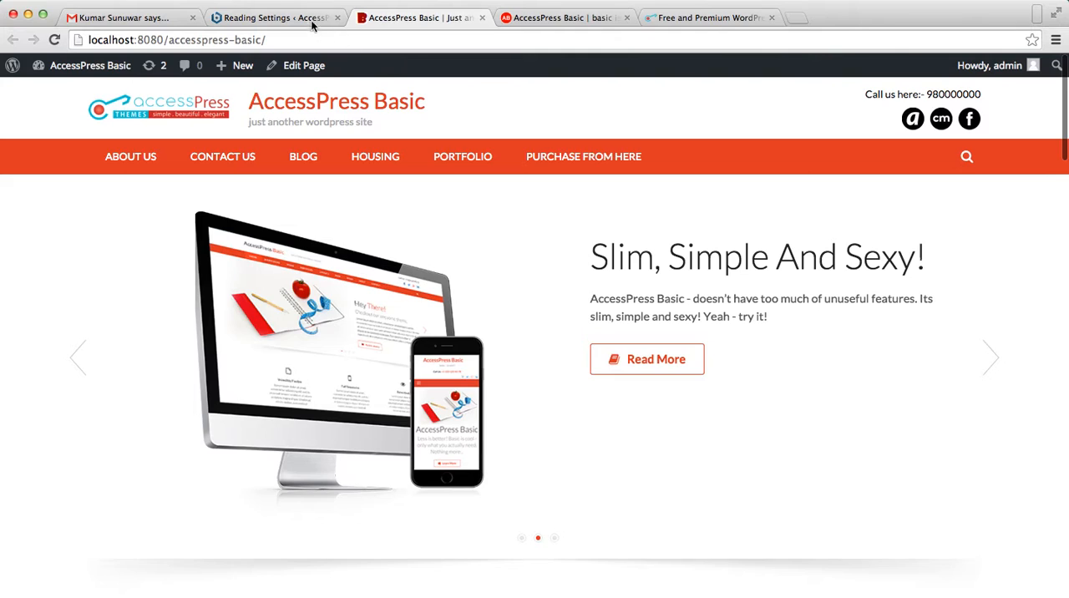
# Back in Reading Settings, switch the front page to Your latest posts and save
pyautogui.click(276, 17)
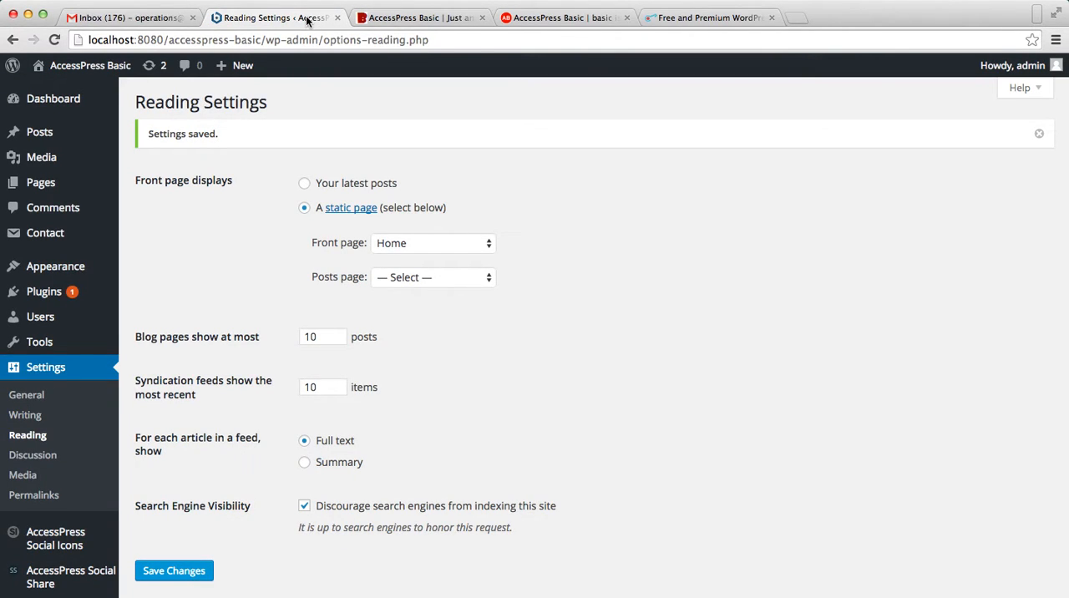
pyautogui.moveTo(130, 264)
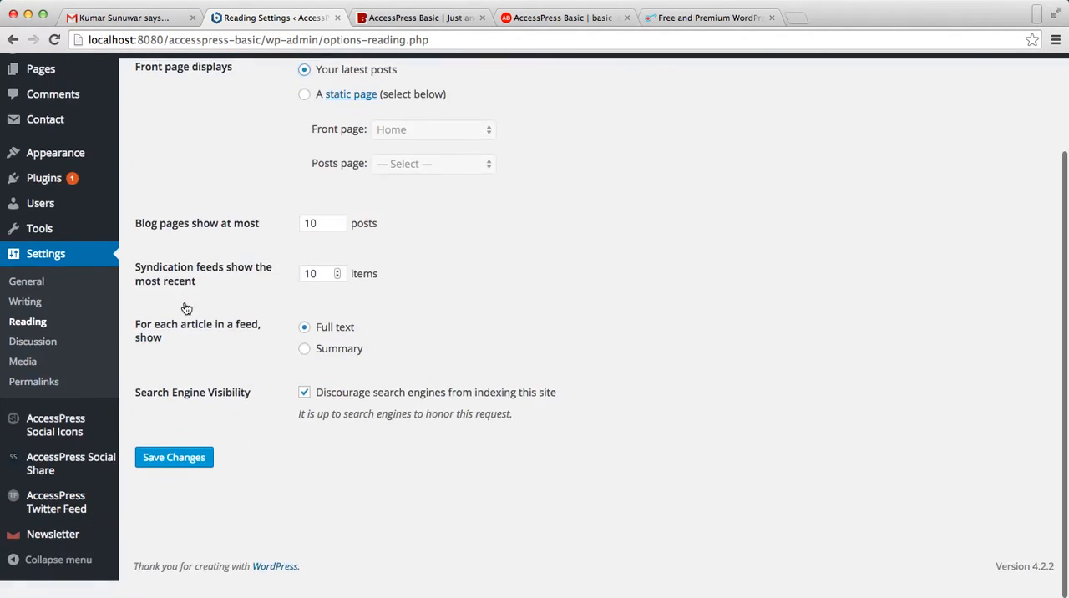
pyautogui.click(174, 458)
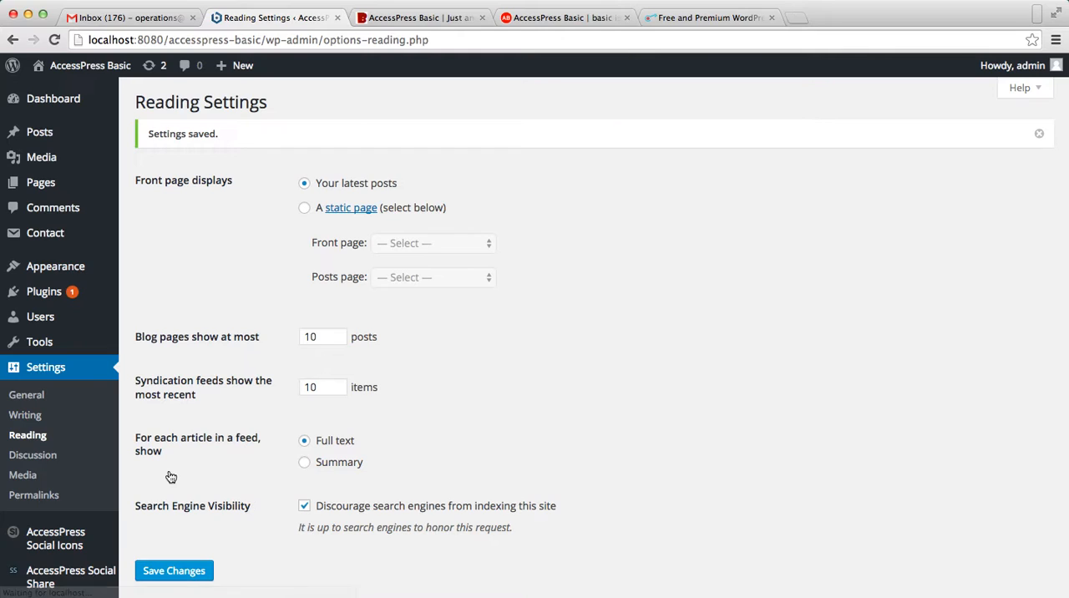
pyautogui.moveTo(55, 266)
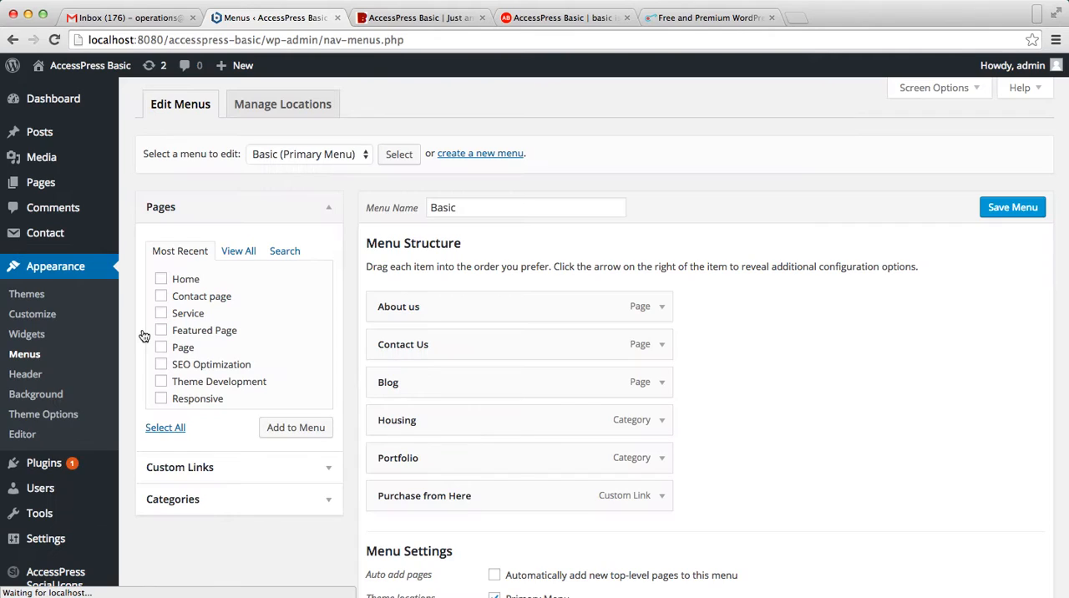
pyautogui.moveTo(356, 423)
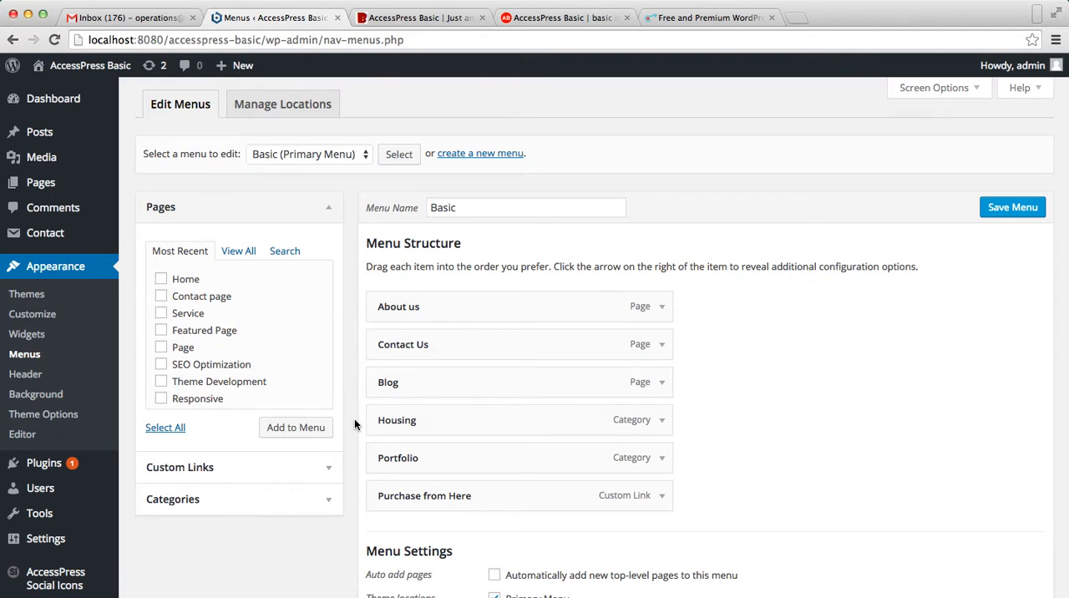
# Add a Home custom link to localhost:8080/accesspress-basic/ to the Basic menu
pyautogui.scroll(-3)
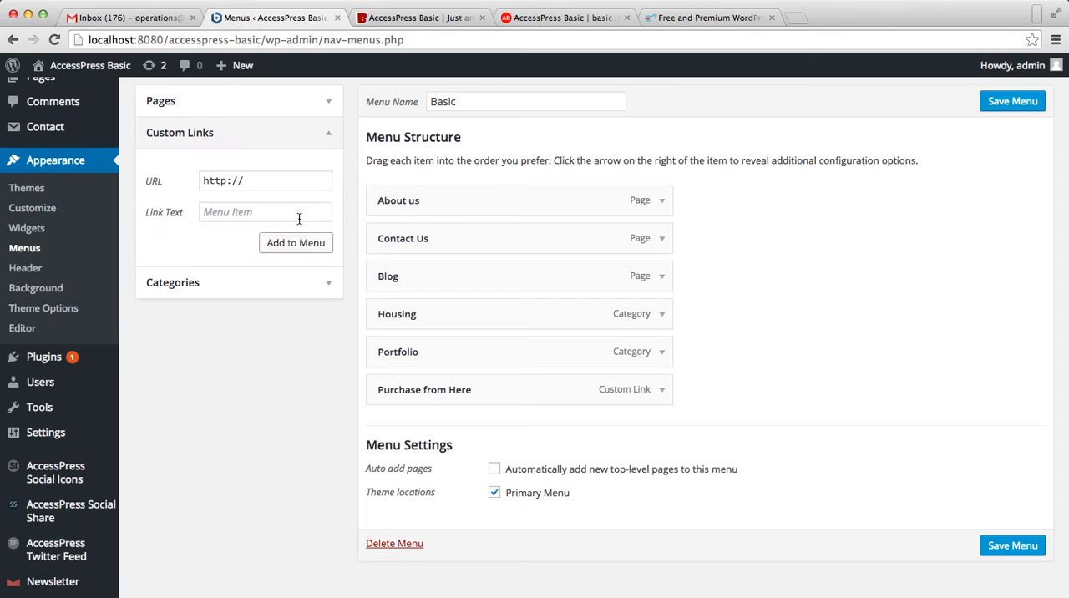
pyautogui.click(265, 210)
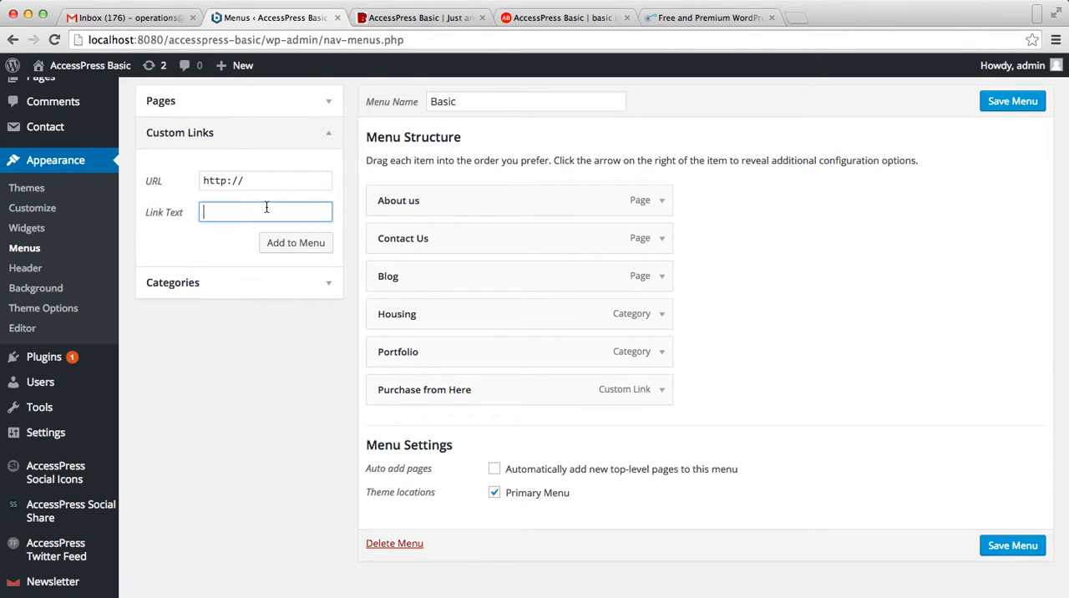
pyautogui.write('H')
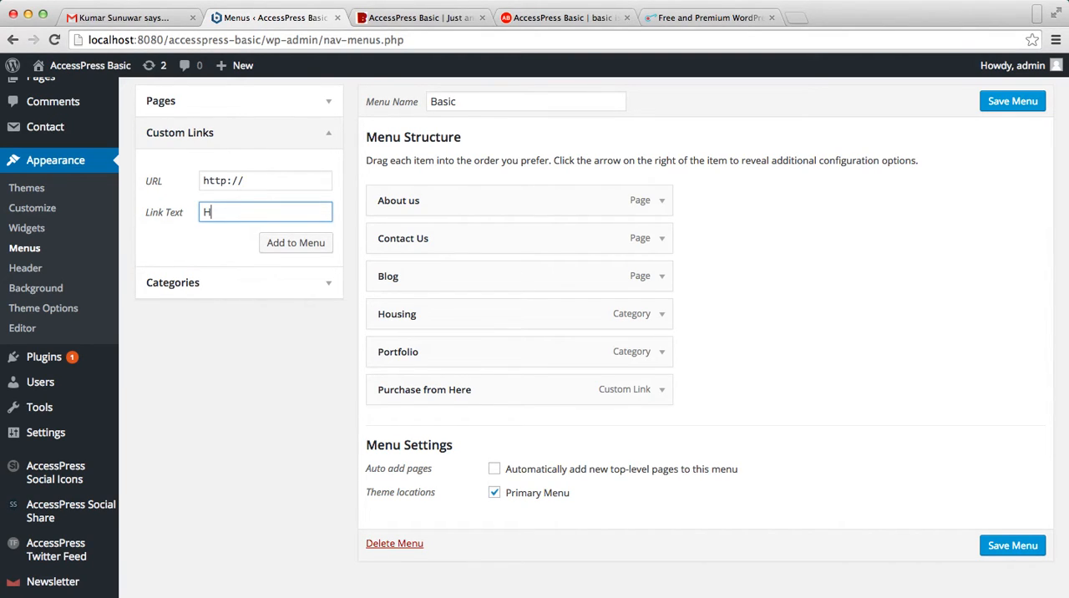
pyautogui.click(264, 181)
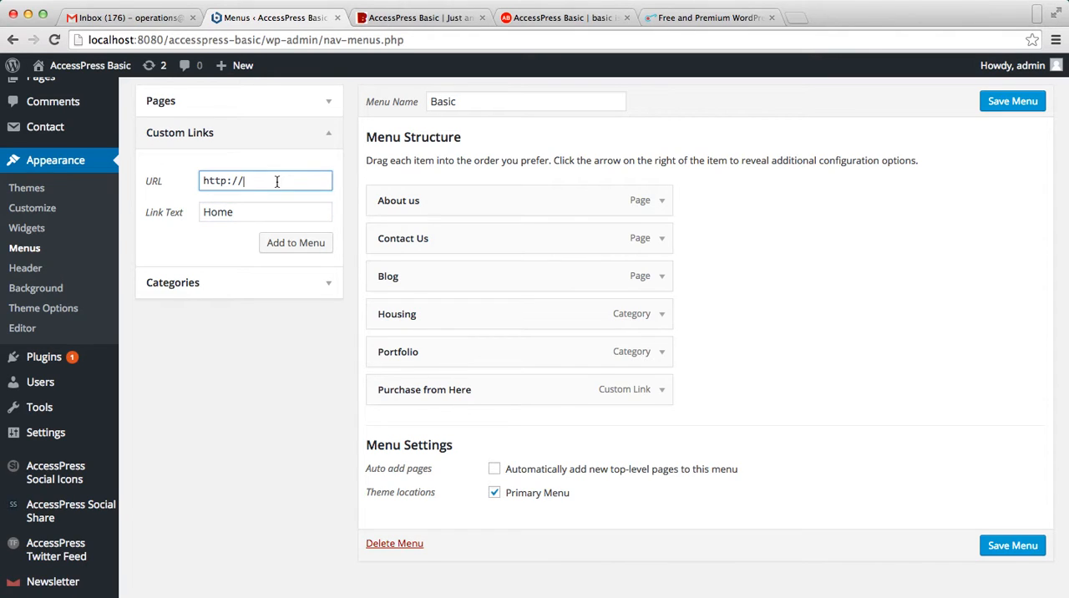
pyautogui.click(427, 17)
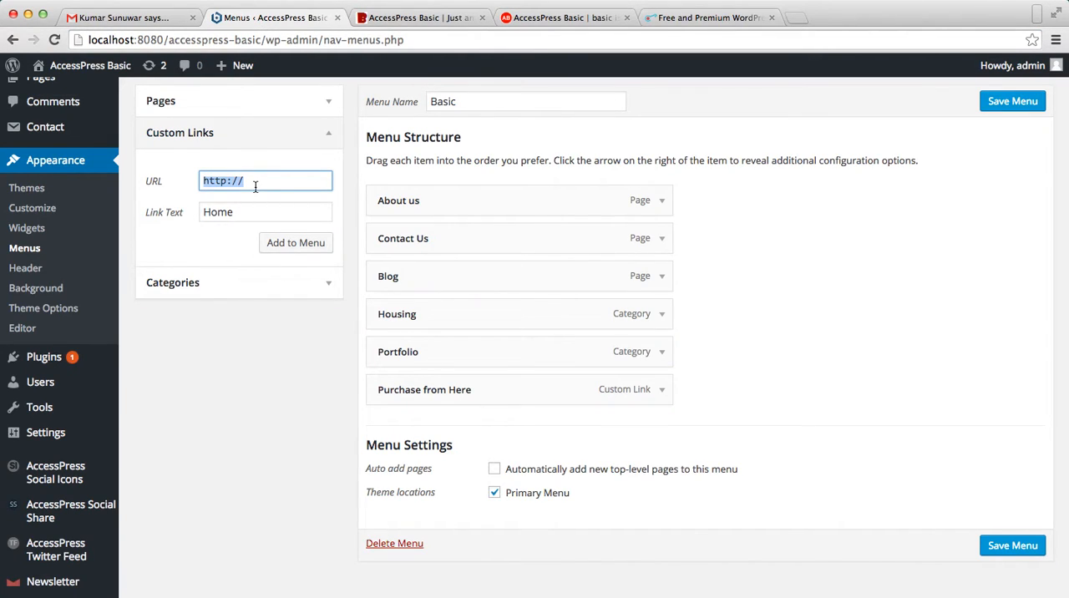
pyautogui.write('localhost:8080/accesspress-basic/')
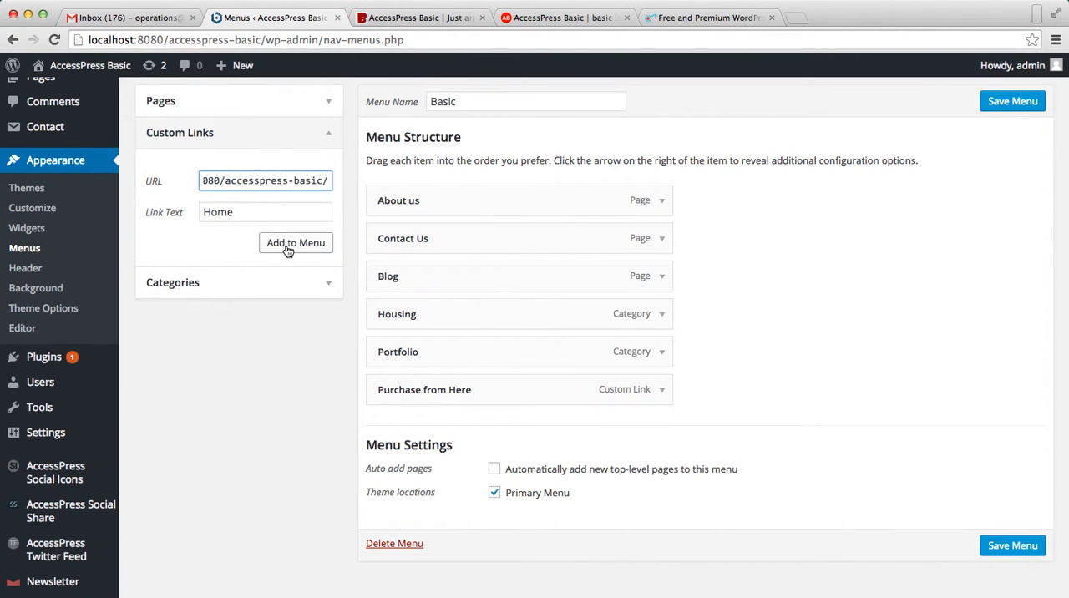
pyautogui.click(295, 242)
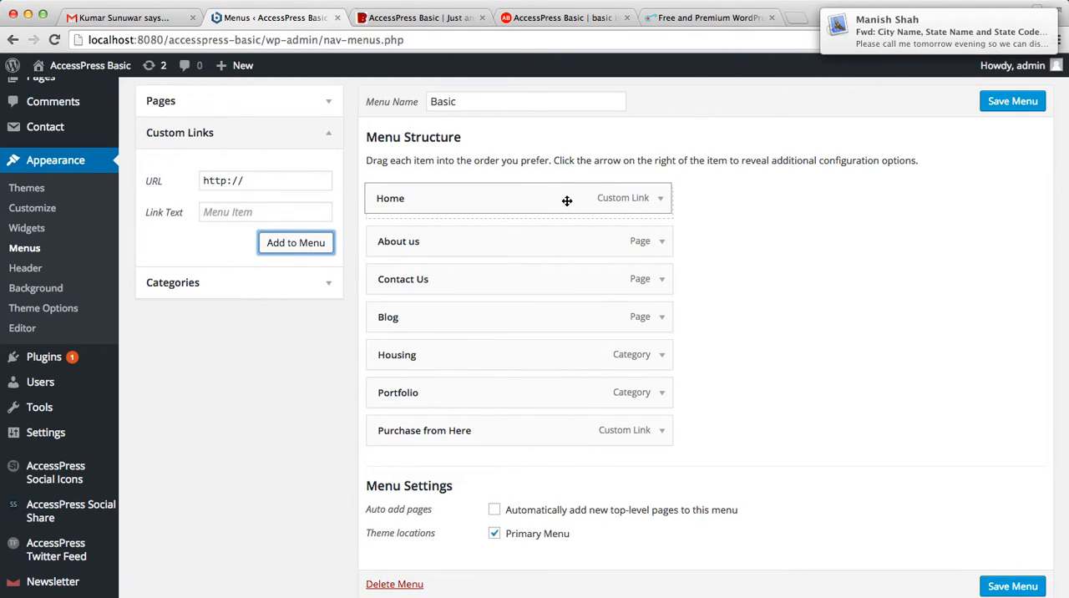
pyautogui.scroll(-3)
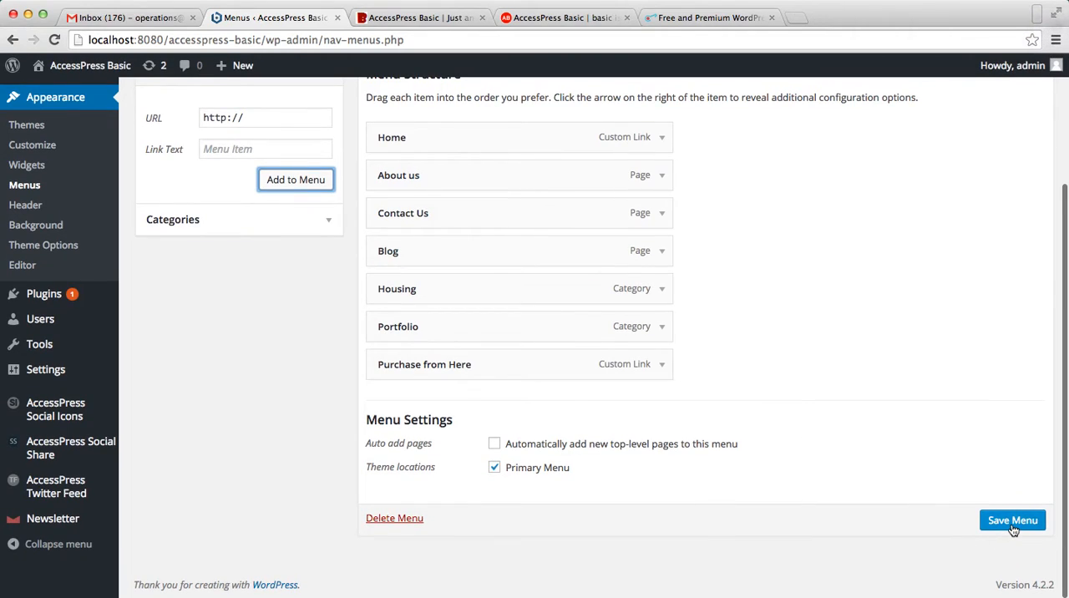
# Save the Basic menu, check the live site, and return to the menu editor
pyautogui.click(1013, 520)
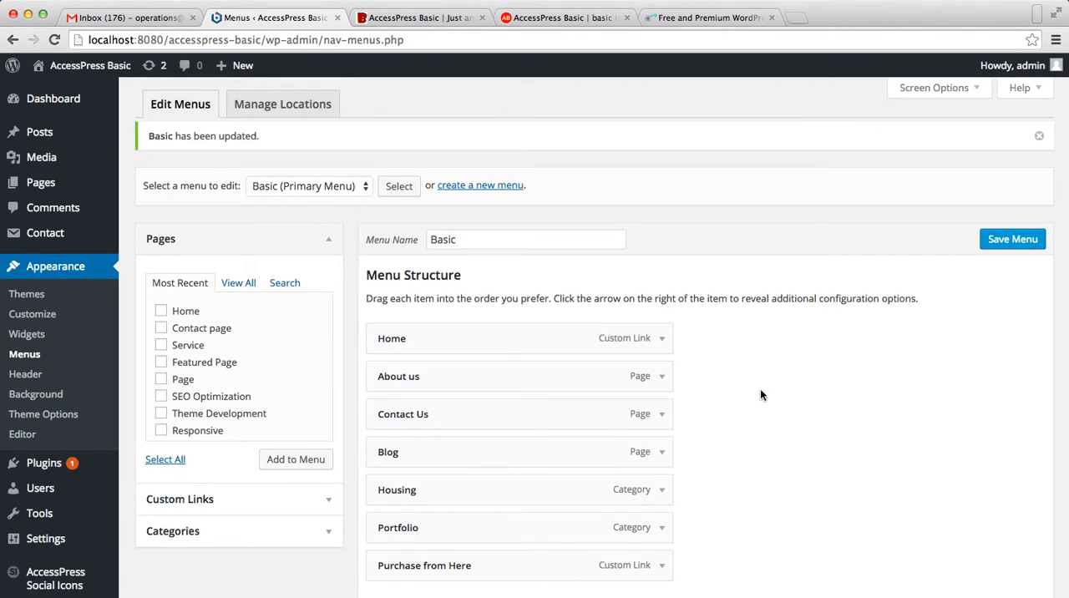
pyautogui.click(428, 17)
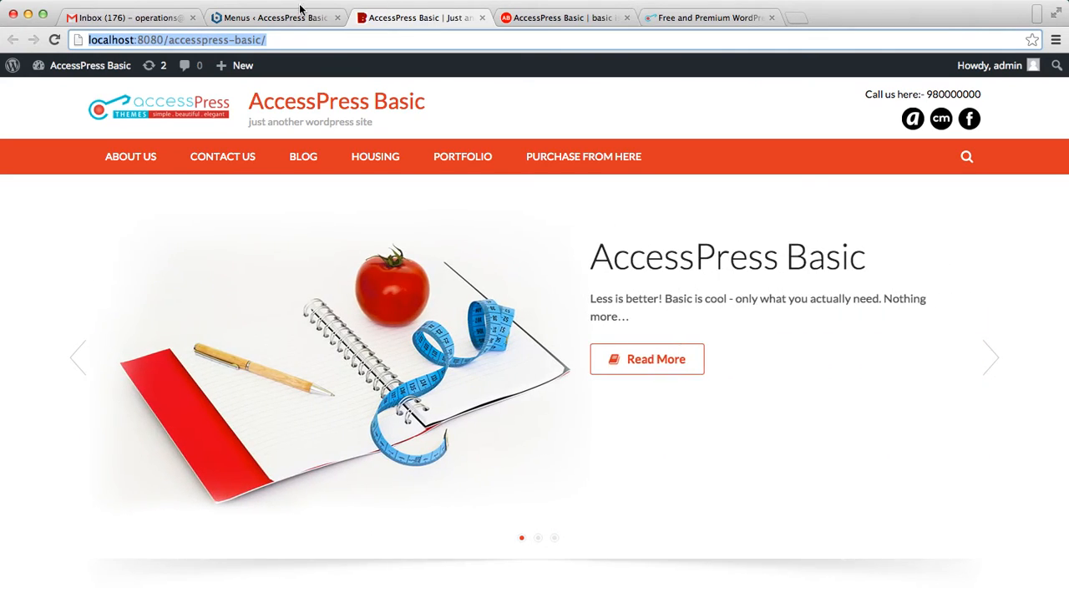
pyautogui.click(284, 17)
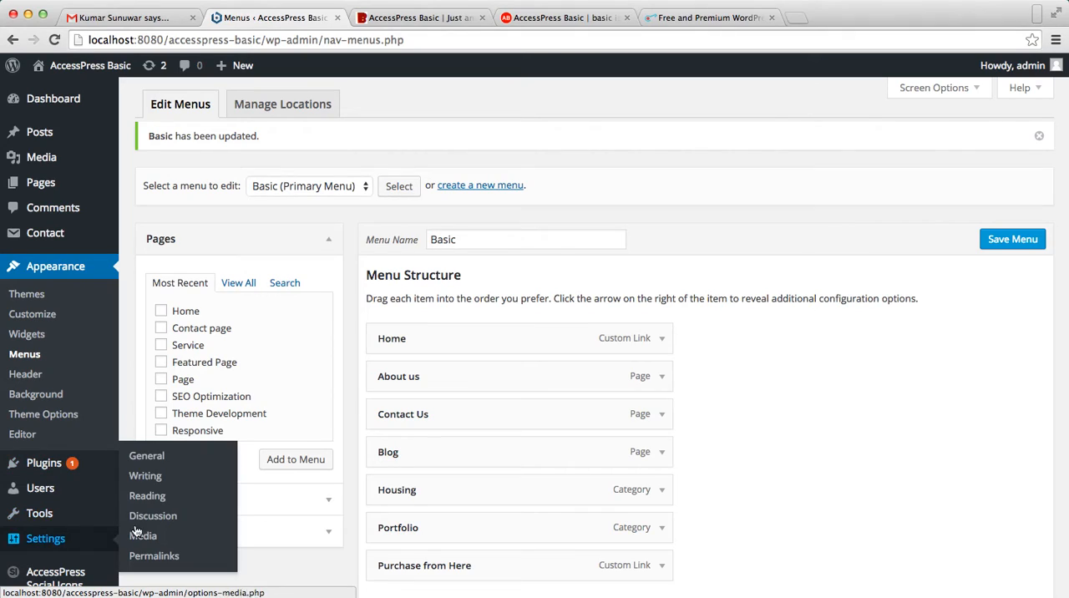
# Save Reading Settings again with Your latest posts as the front page
pyautogui.click(147, 494)
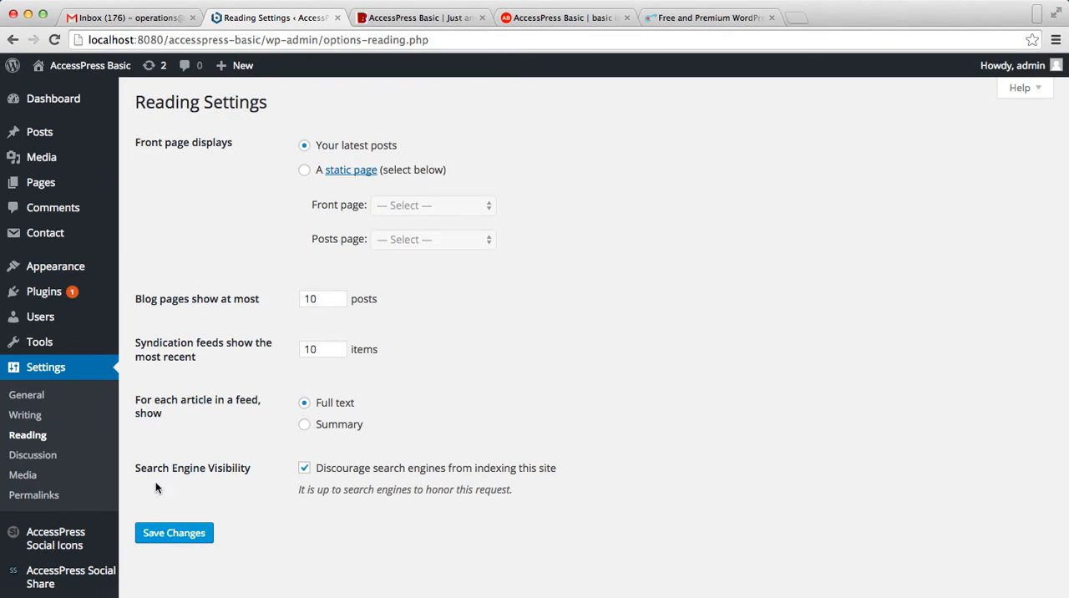
pyautogui.moveTo(386, 171)
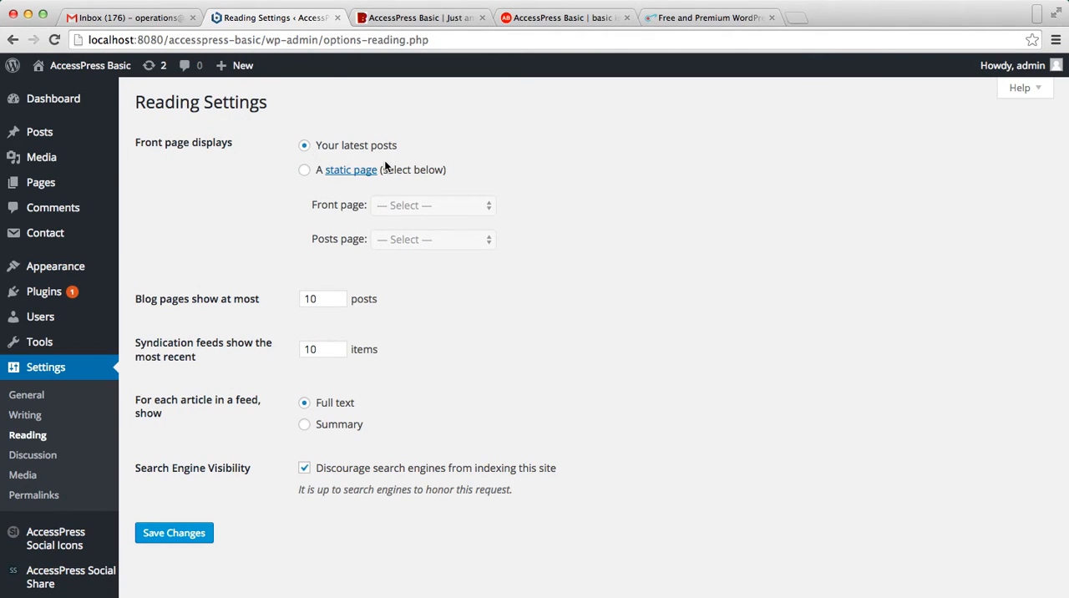
pyautogui.click(174, 533)
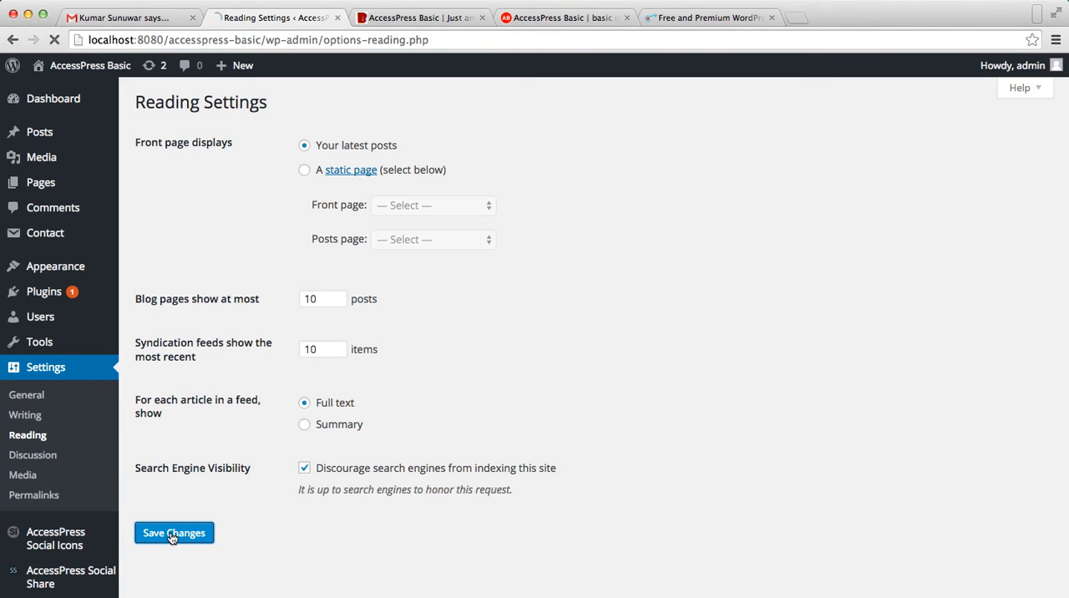
pyautogui.click(434, 16)
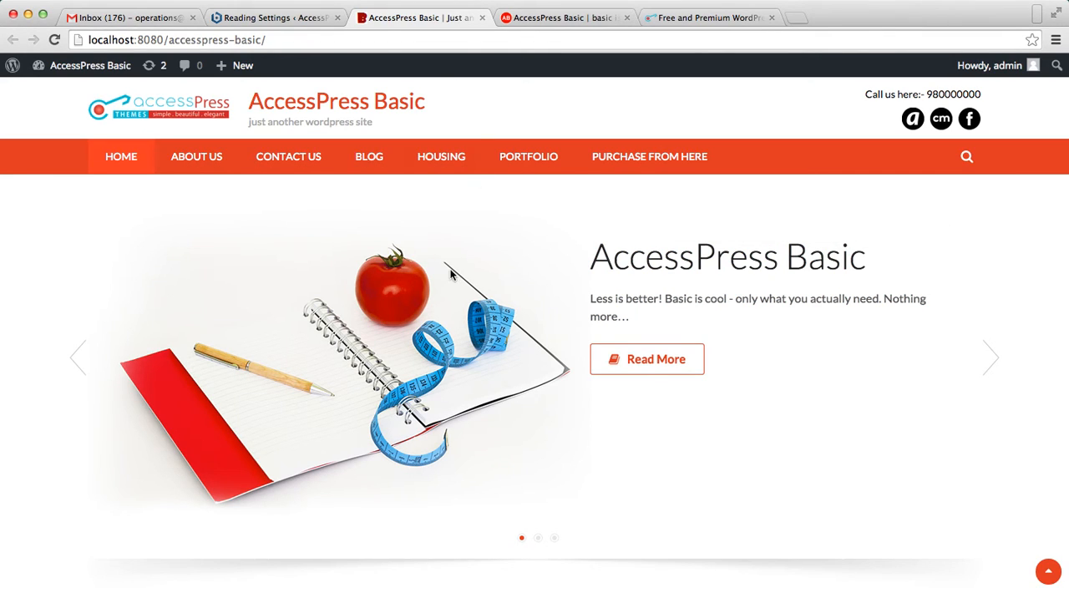
# Scroll the live front page to confirm the HOME menu item and Post 2, Post 1, Post listing
pyautogui.scroll(-3)
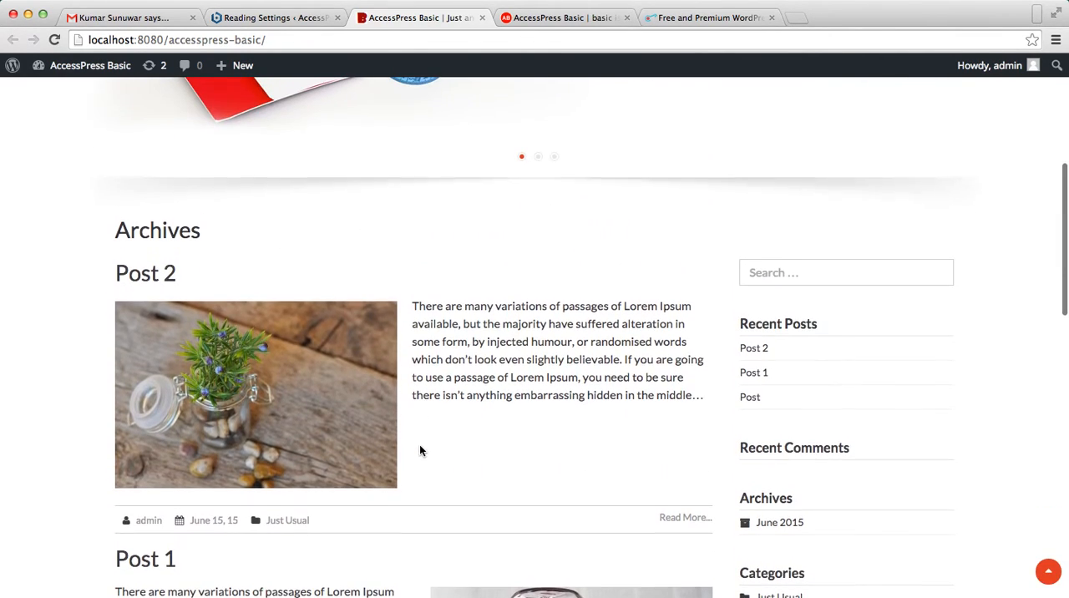
pyautogui.scroll(-3)
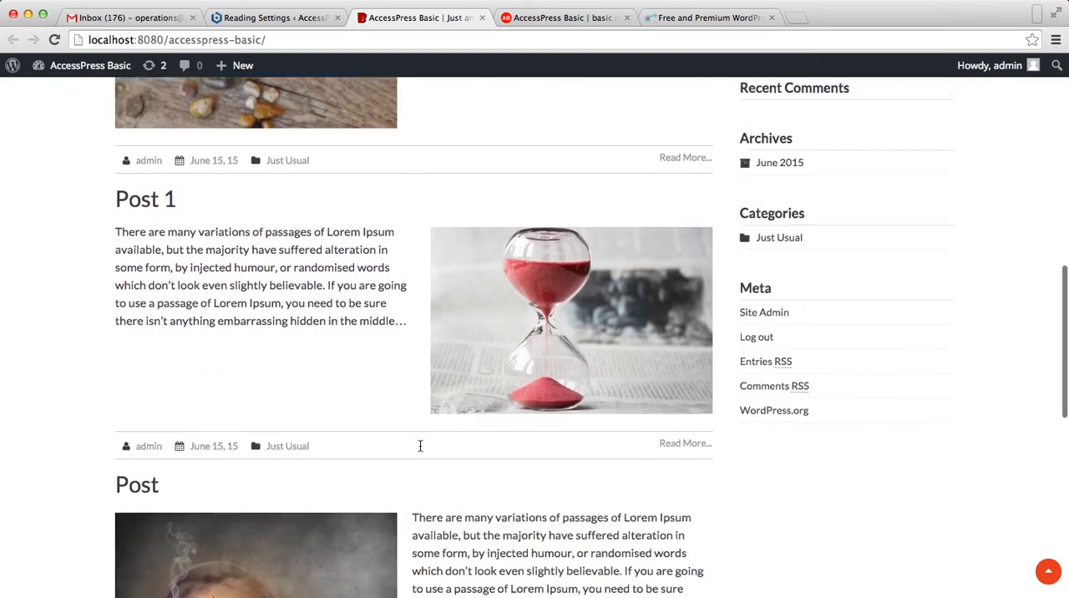
pyautogui.scroll(-3)
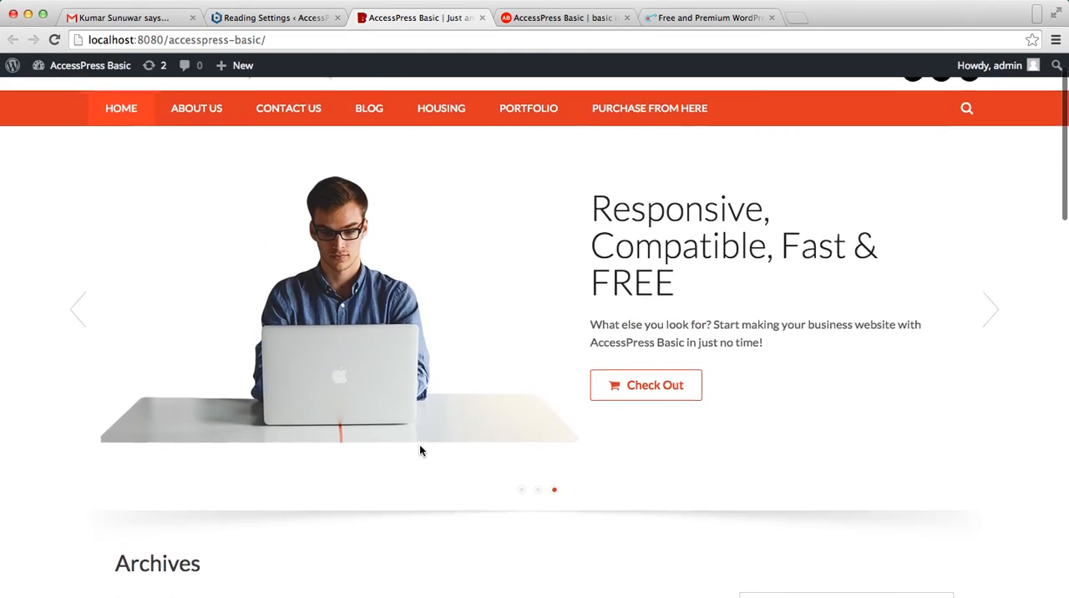
pyautogui.scroll(-3)
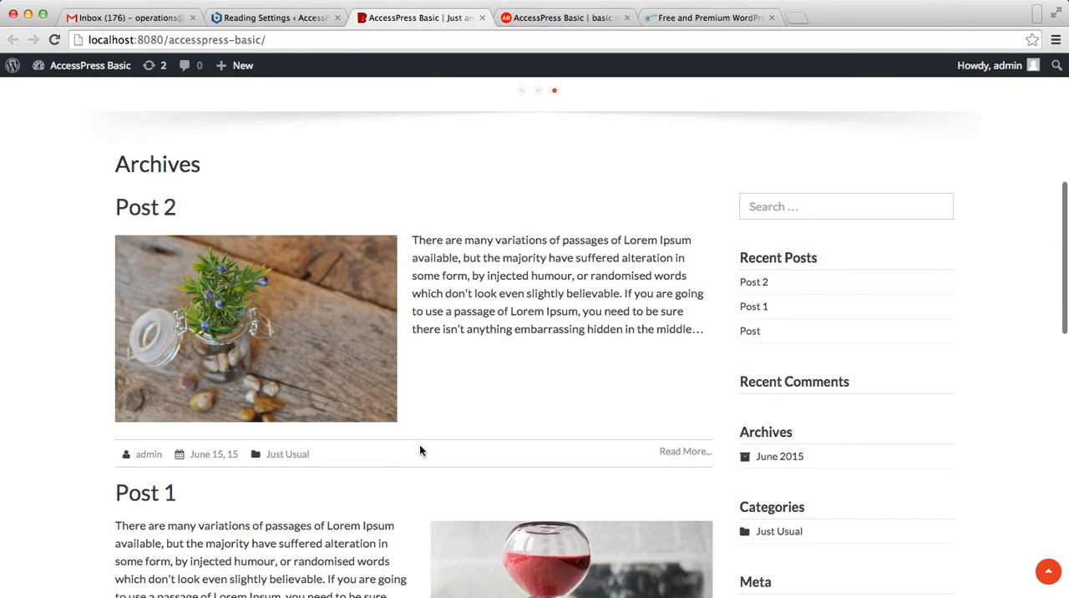